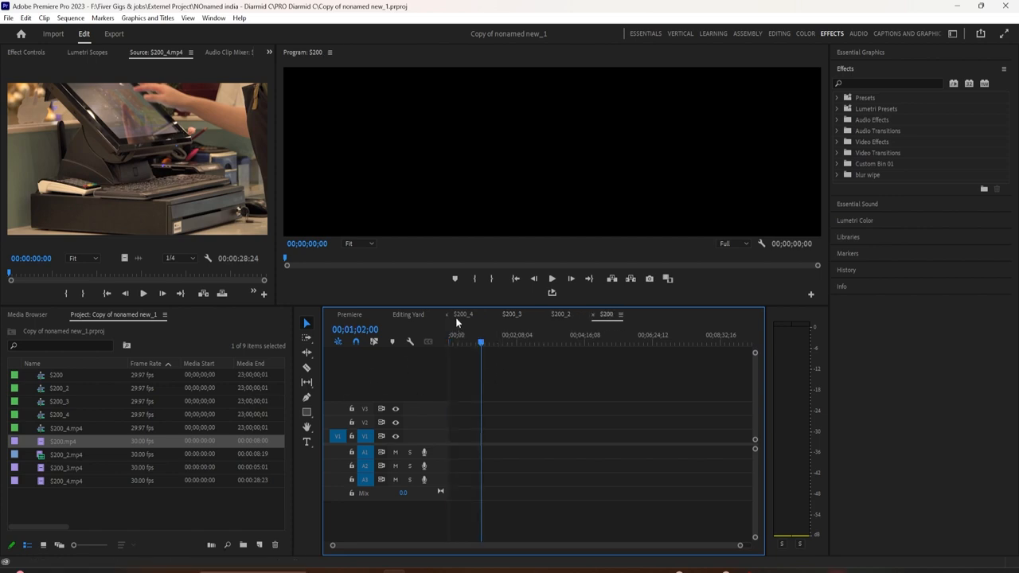
pyautogui.moveTo(481, 325)
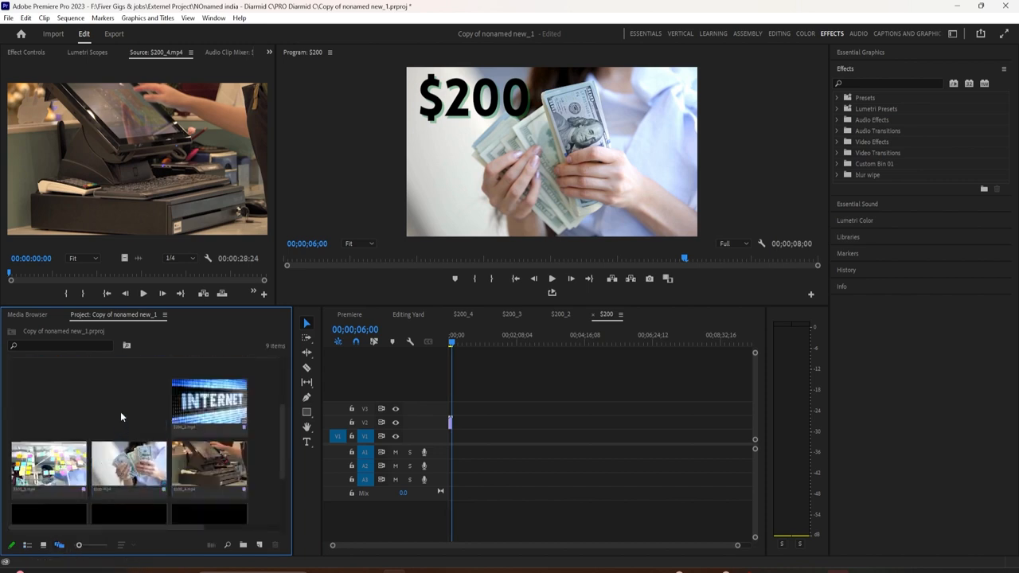
# Switch the Project panel from thumbnails to List View with name, frame rate and media columns
pyautogui.click(45, 544)
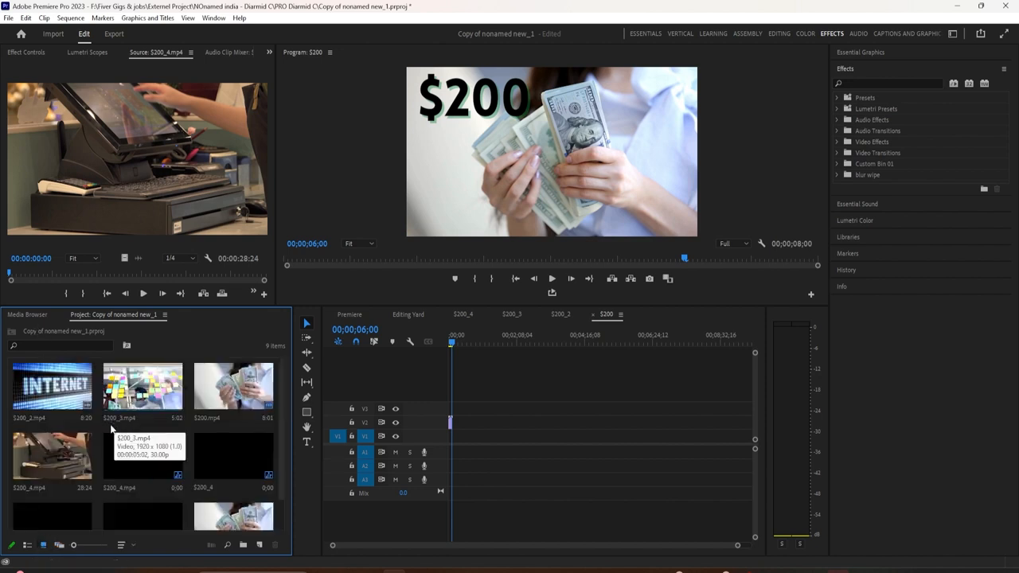
pyautogui.click(29, 545)
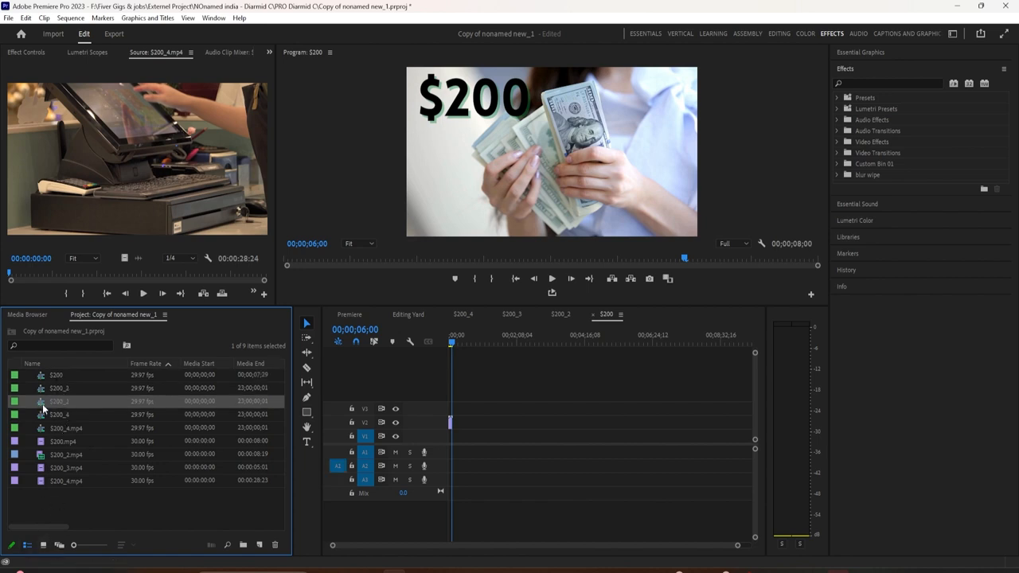
pyautogui.moveTo(61, 414)
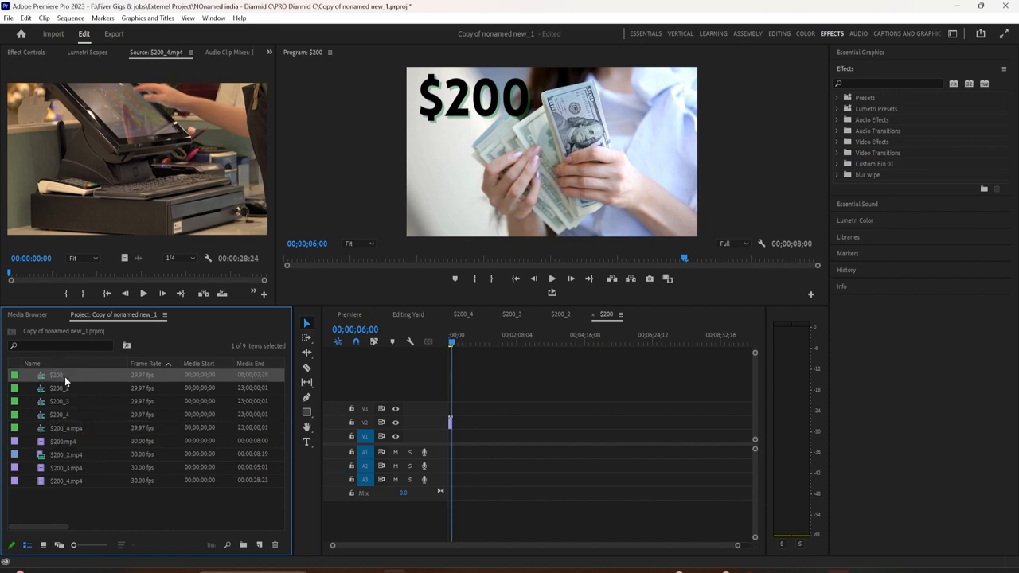
# Rename the $200 sequence holding the cash clip to 'Sequence 1'
pyautogui.rightClick(55, 376)
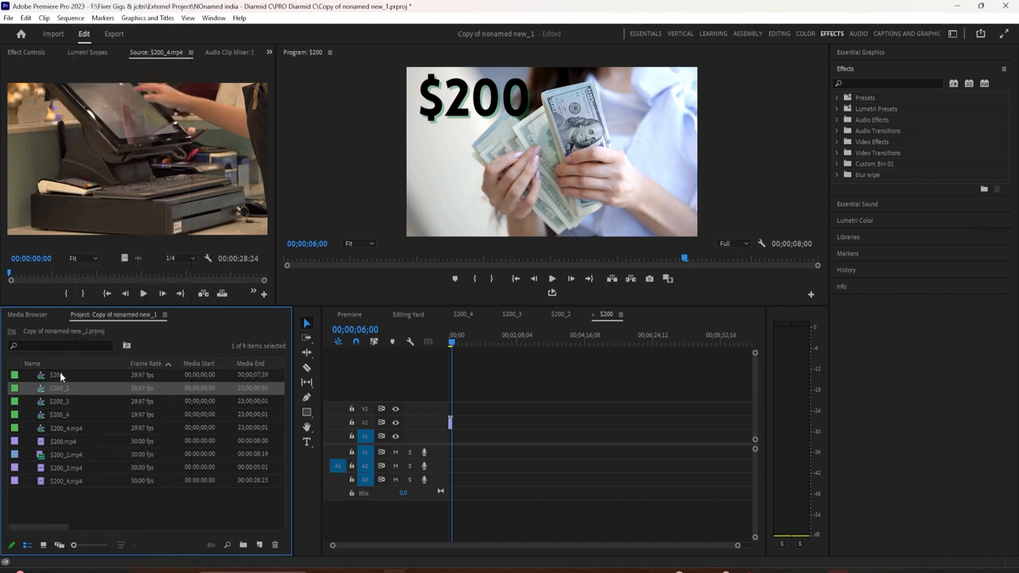
pyautogui.doubleClick(57, 376)
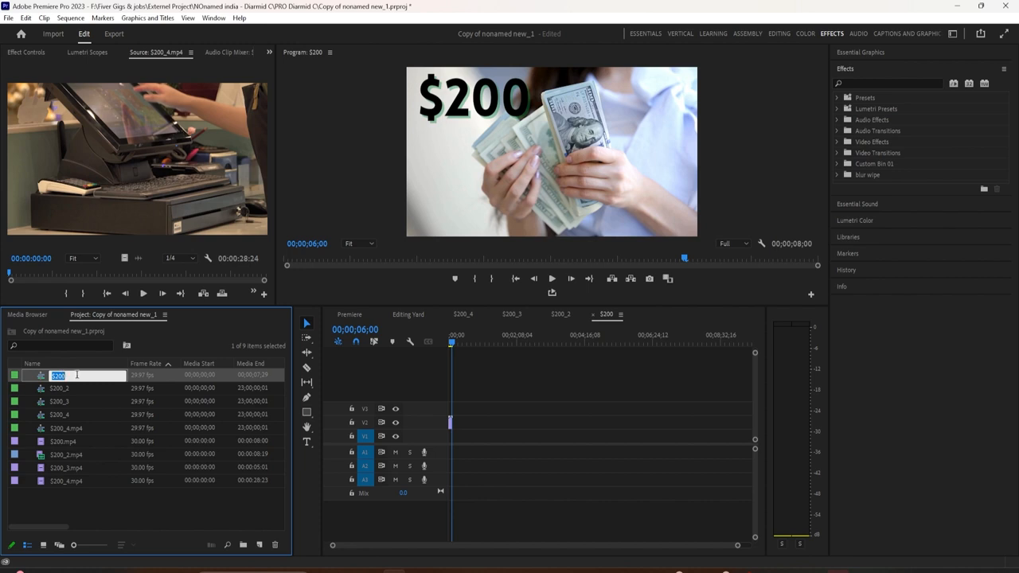
pyautogui.write('Sequence 1')
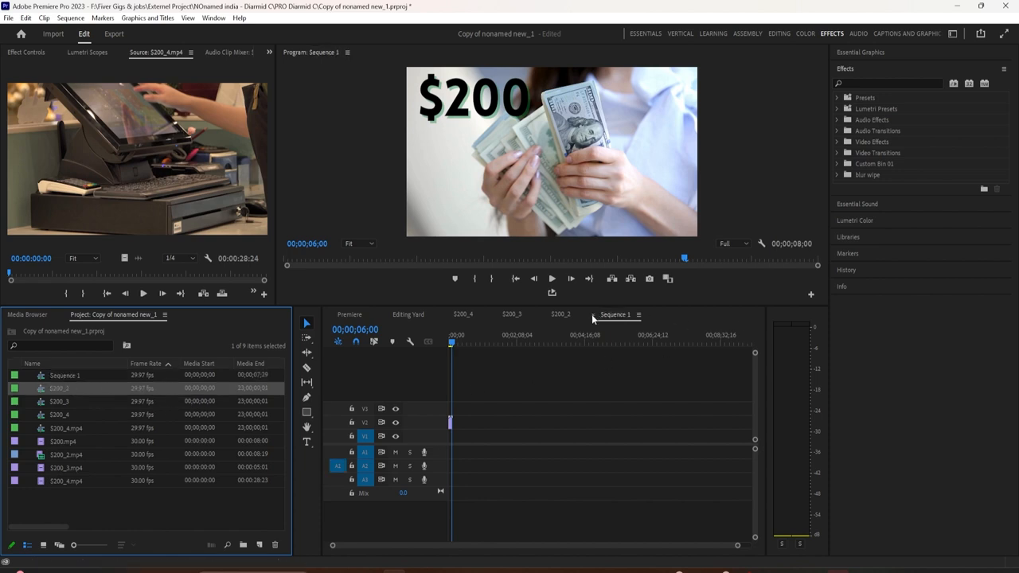
pyautogui.moveTo(70, 390)
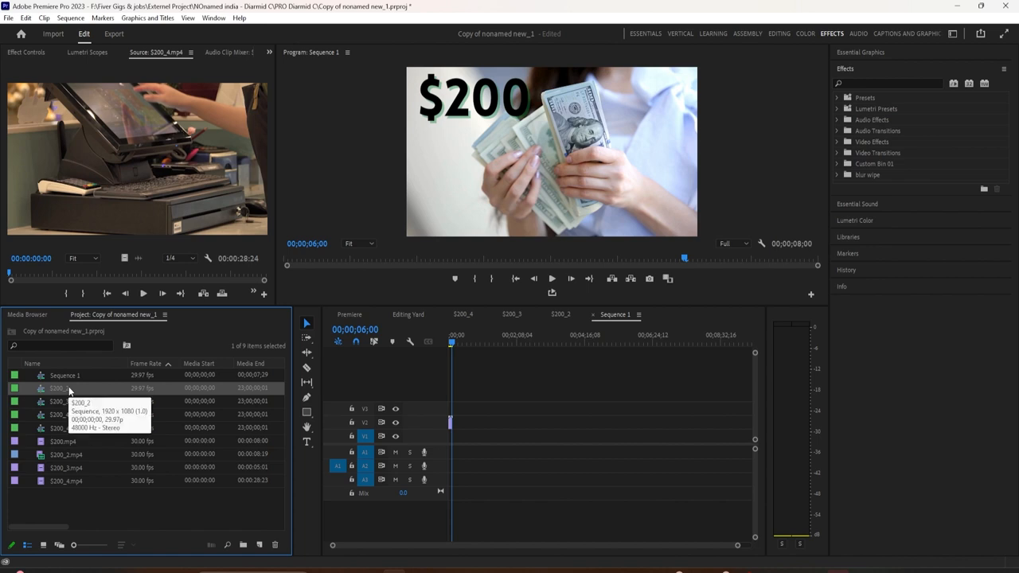
# Rename the remaining three sequences to 'Sequence 2', 'Sequence 3' and 'Sequence 4'
pyautogui.doubleClick(66, 389)
pyautogui.write('Sequence 2')
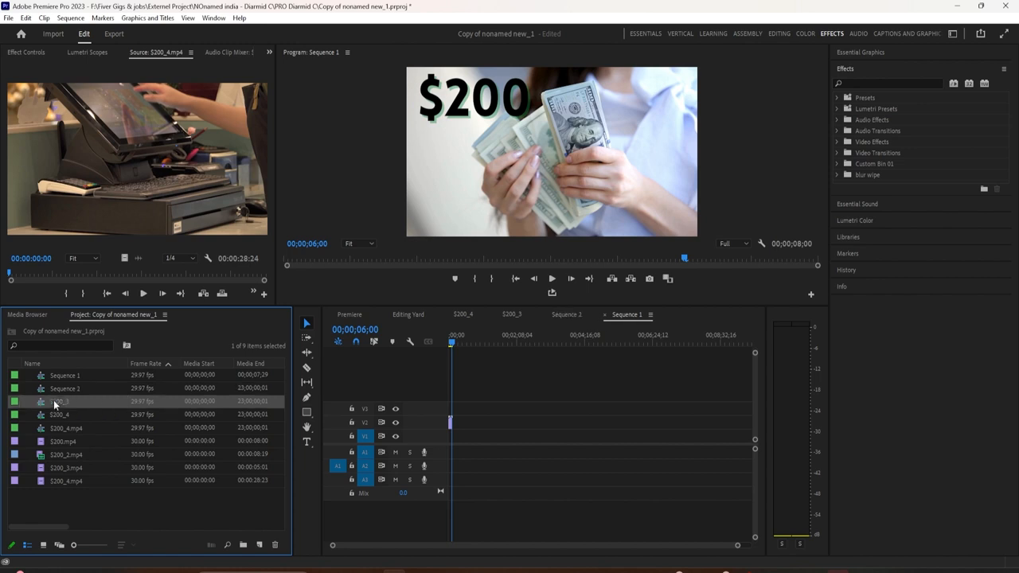
pyautogui.doubleClick(67, 401)
pyautogui.write('Sequence 3')
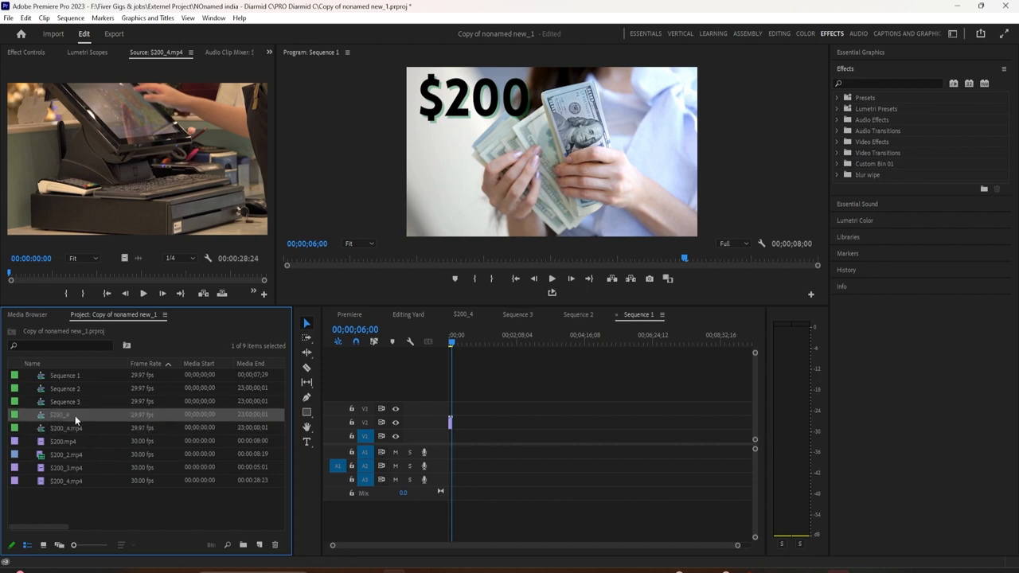
pyautogui.doubleClick(67, 414)
pyautogui.write('Sequence 4')
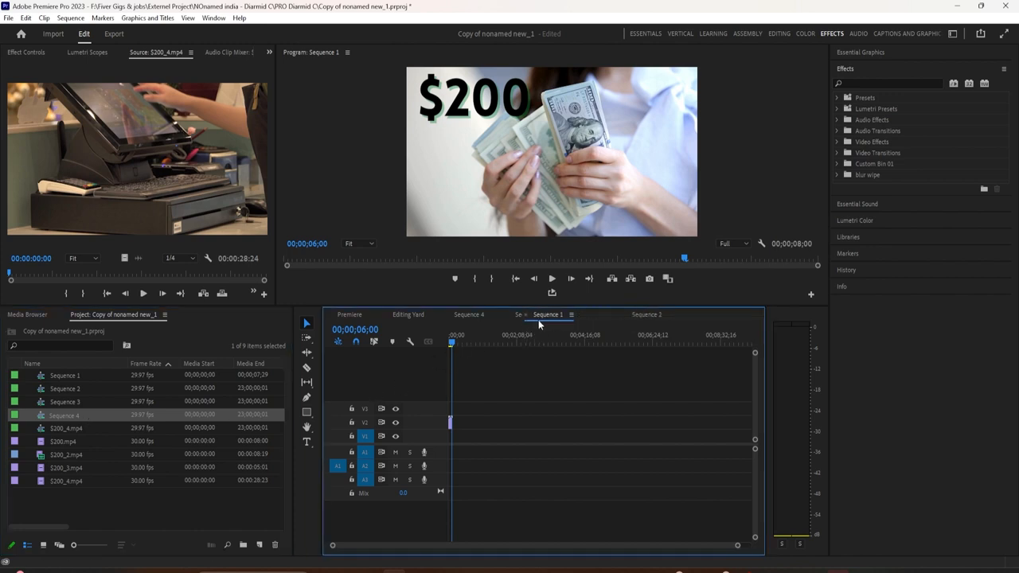
# Move the Sequence 1 tab to the front, then view the empty Sequence 3 and Sequence 4 timelines
pyautogui.click(567, 315)
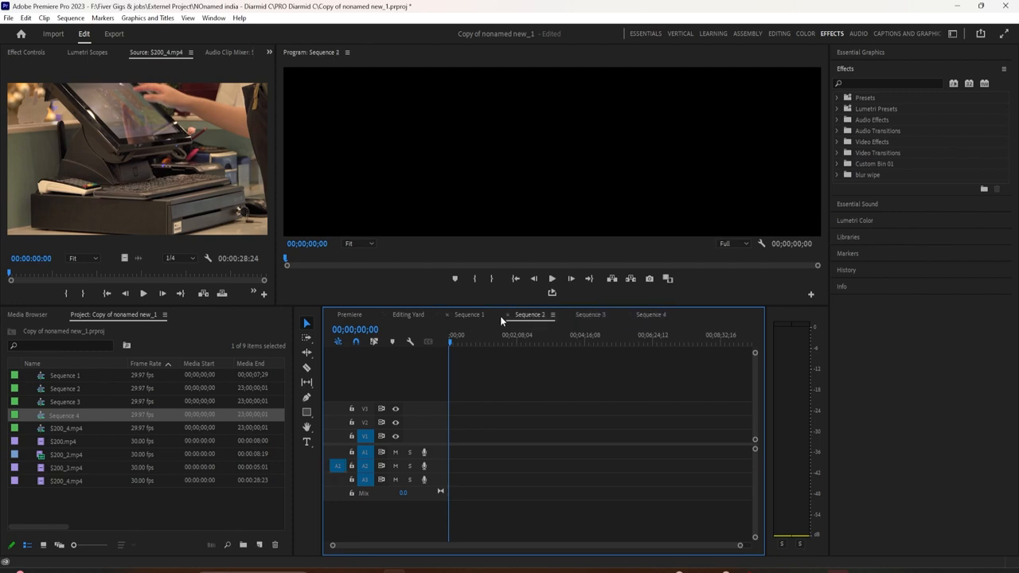
pyautogui.click(589, 315)
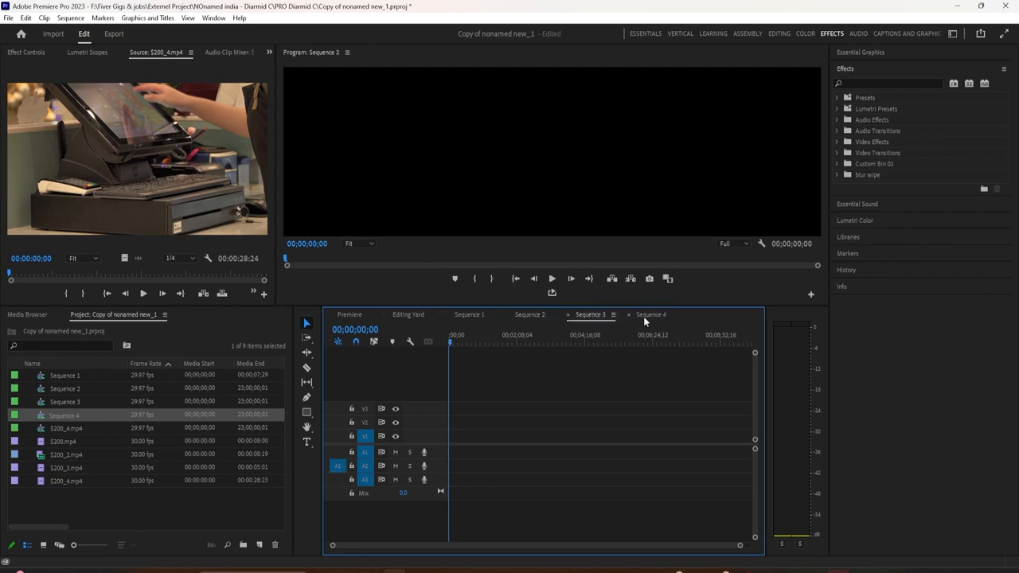
pyautogui.click(652, 315)
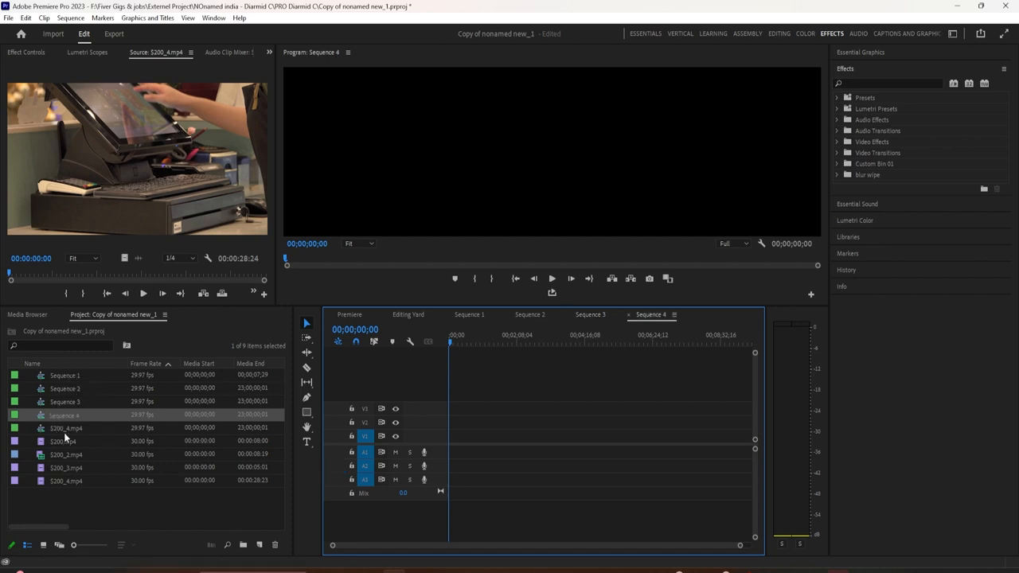
pyautogui.moveTo(67, 401)
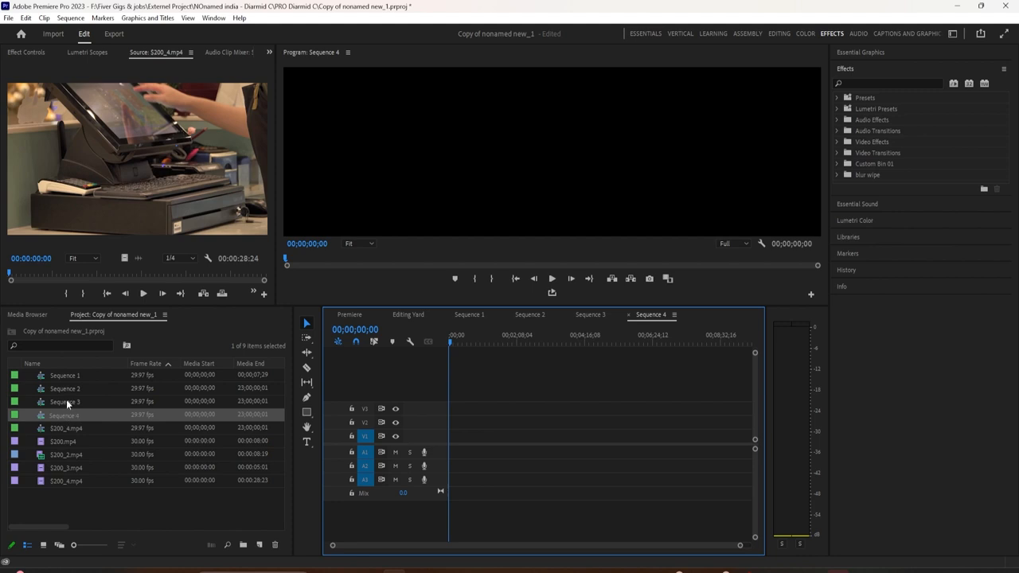